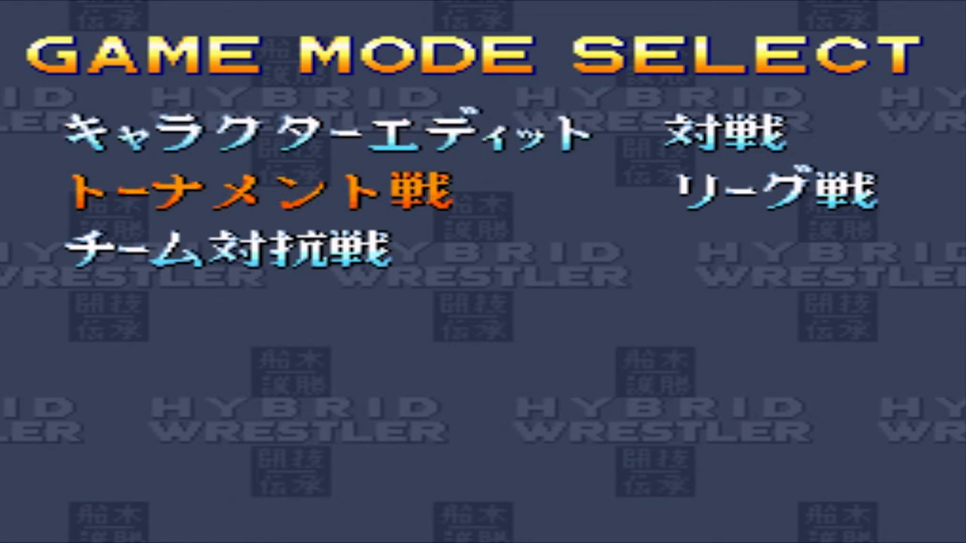
key("up")
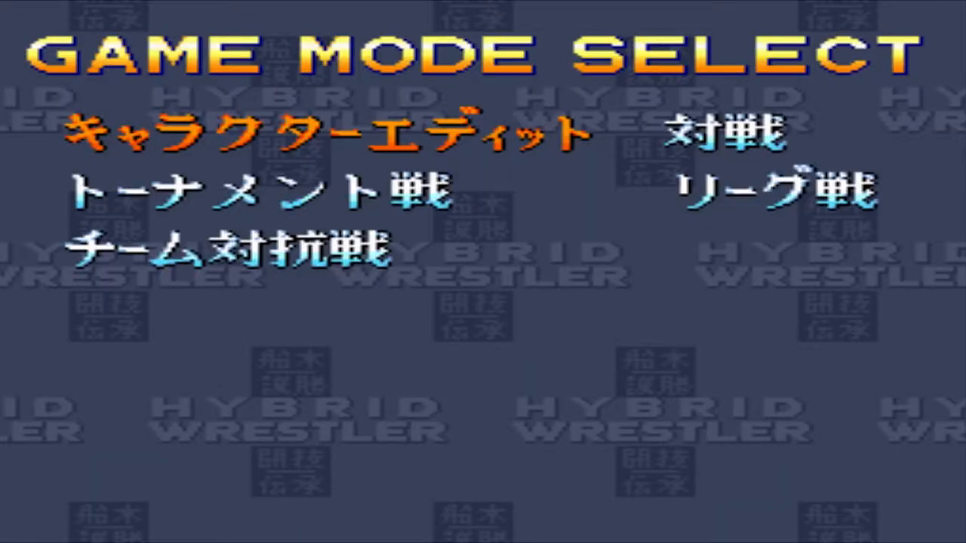
key("down")
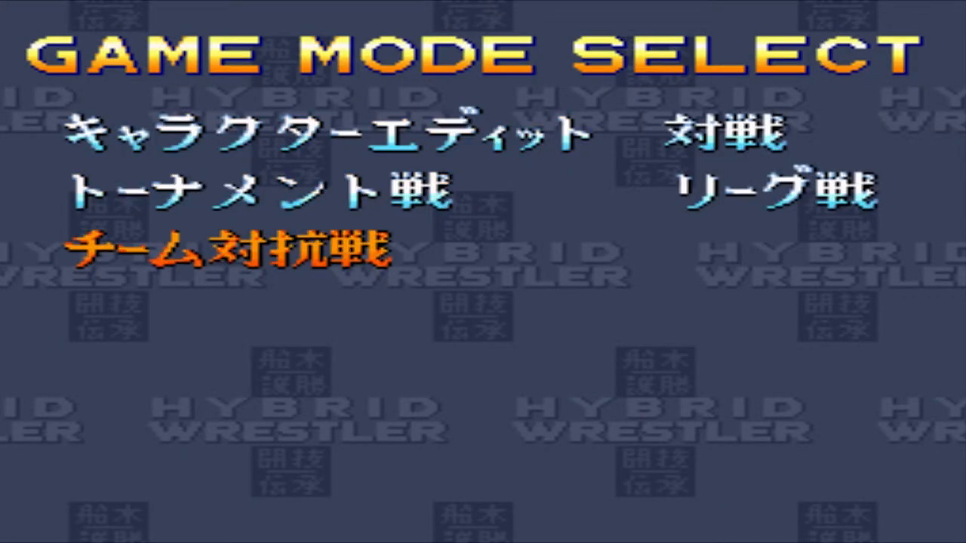
key("Up")
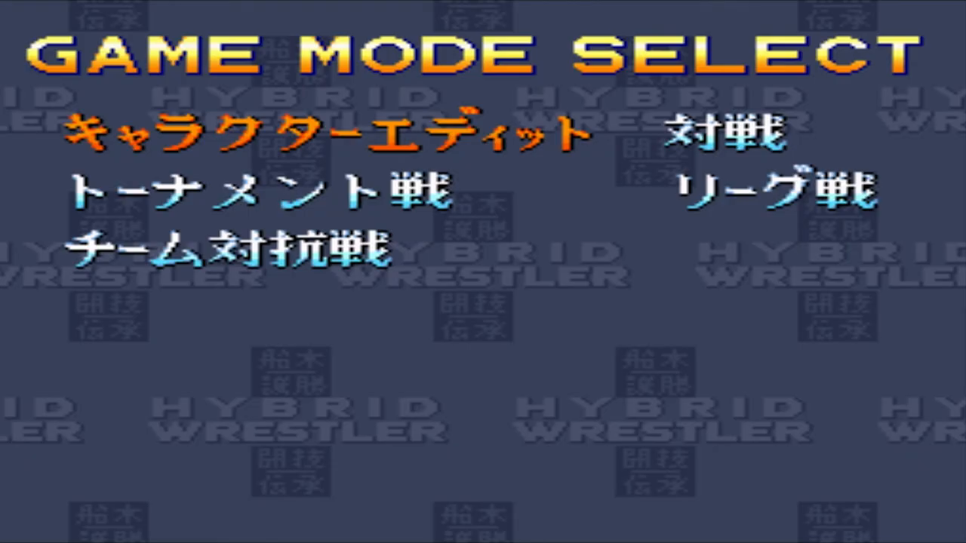
key("Right")
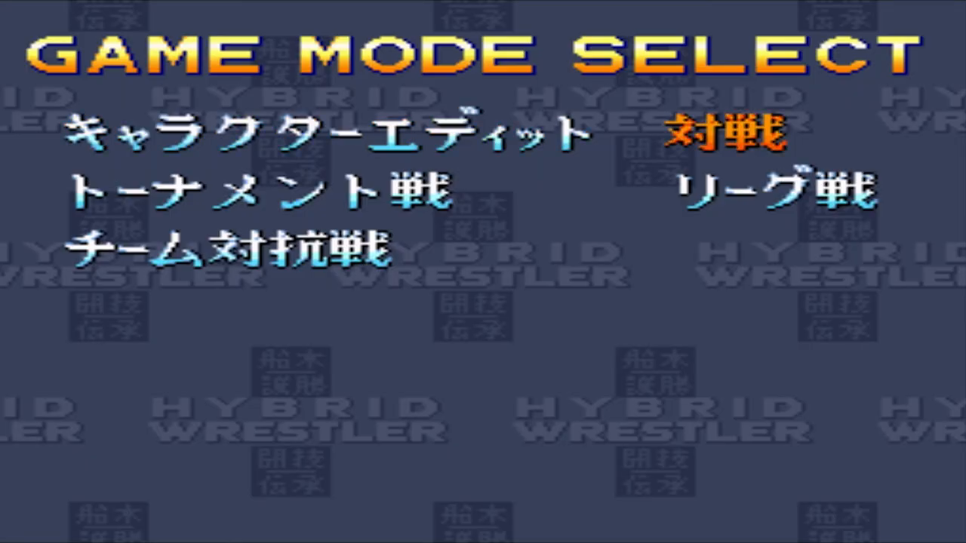